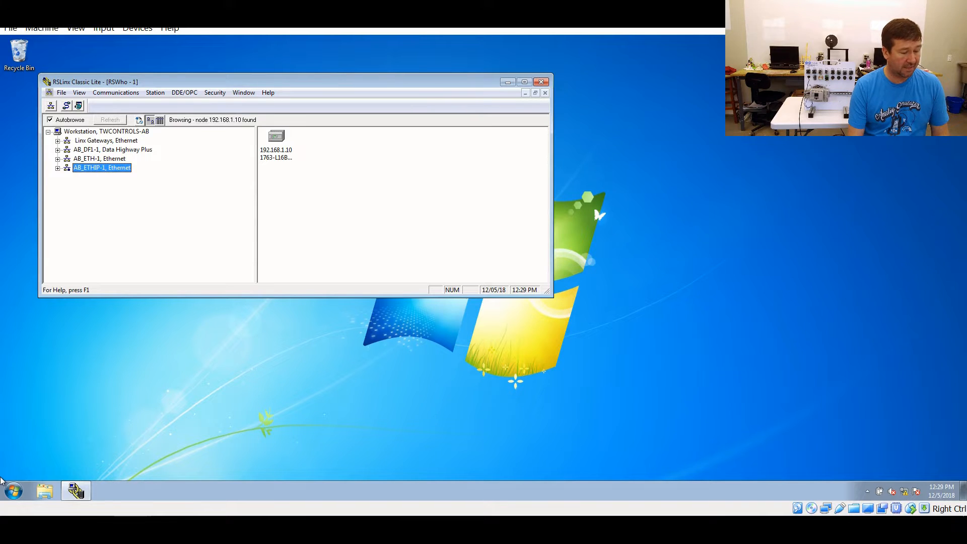
Launch cmd.exe from Start and run ipconfig to show 192.168.1.123 / 255.255.255.0.
left_click(11, 491)
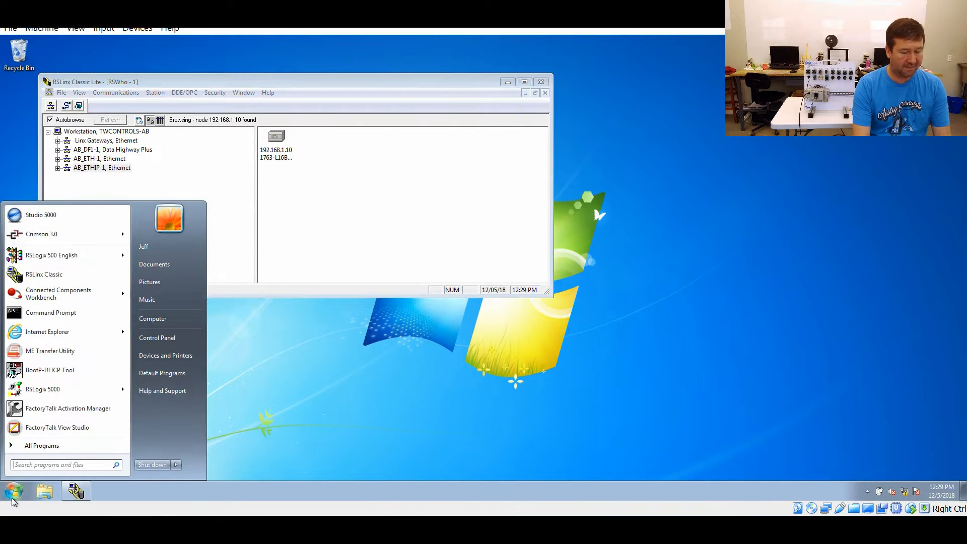
type("cmd.exe")
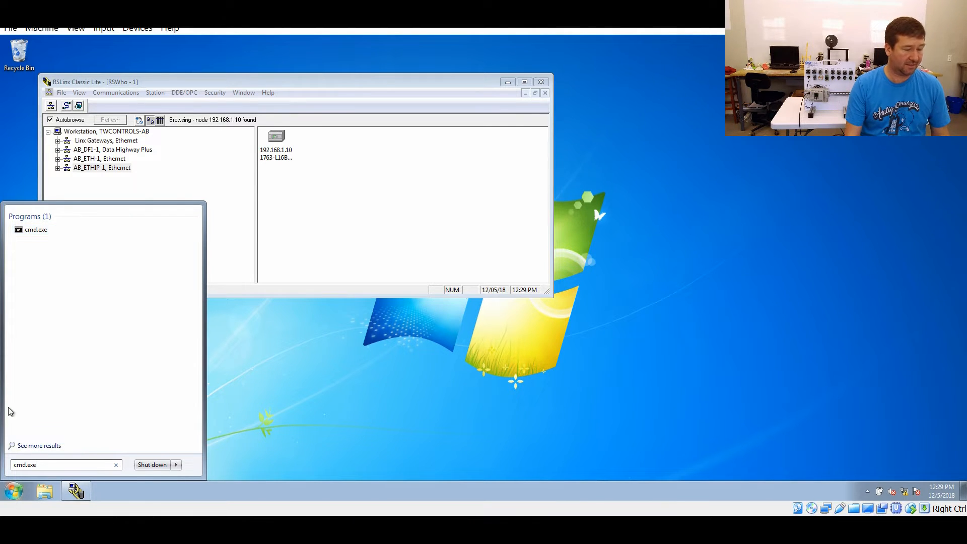
left_click(36, 230)
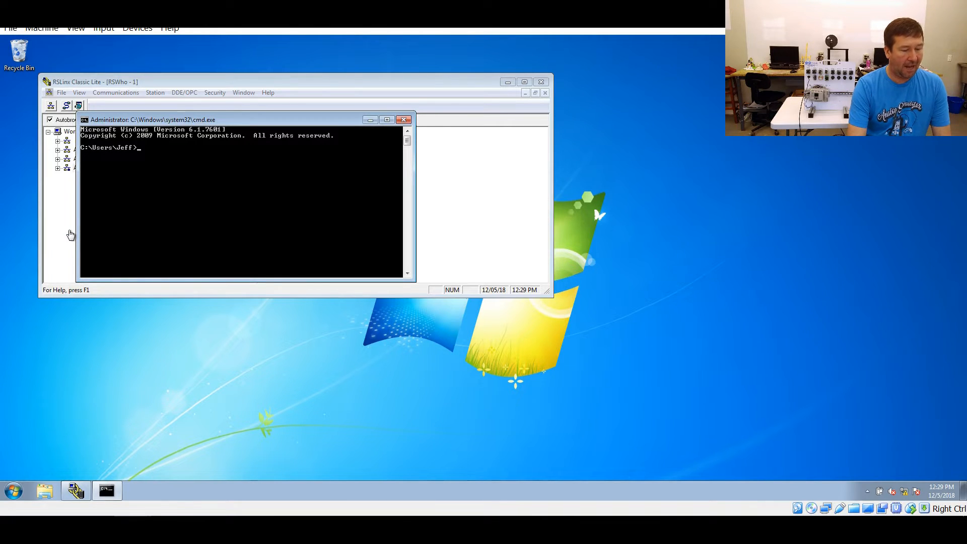
type("ipconfig")
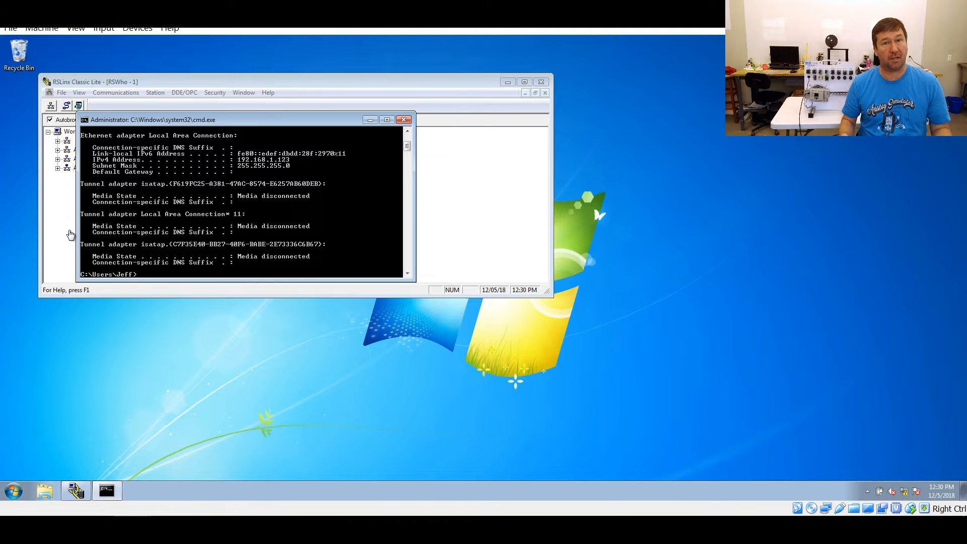
mouse_move(3, 272)
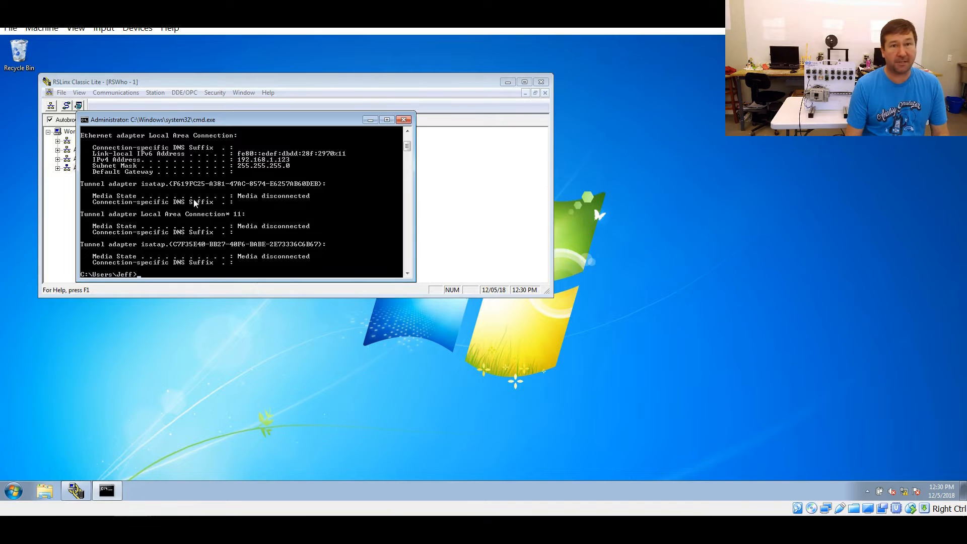
mouse_move(589, 321)
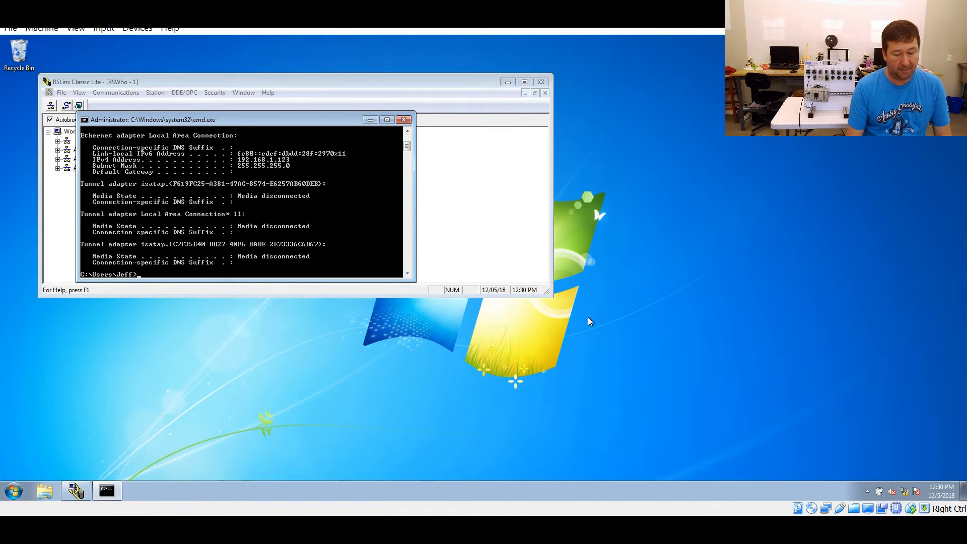
mouse_move(867, 443)
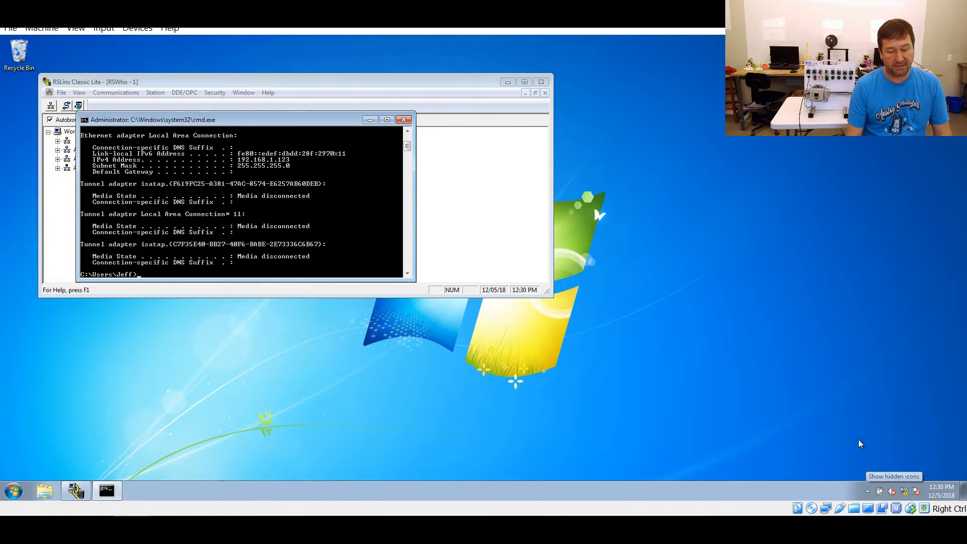
mouse_move(907, 491)
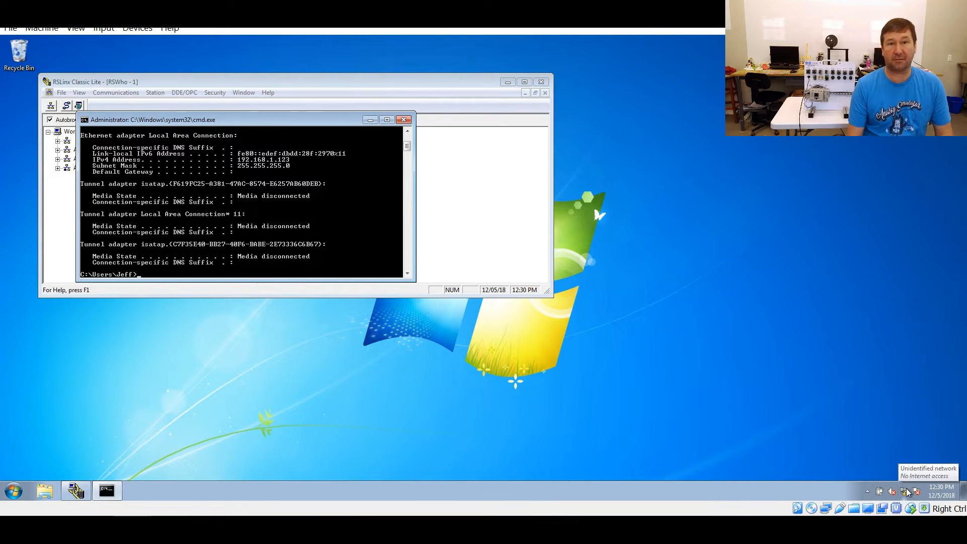
Reach the Network and Sharing Center from the network tray icon.
right_click(907, 492)
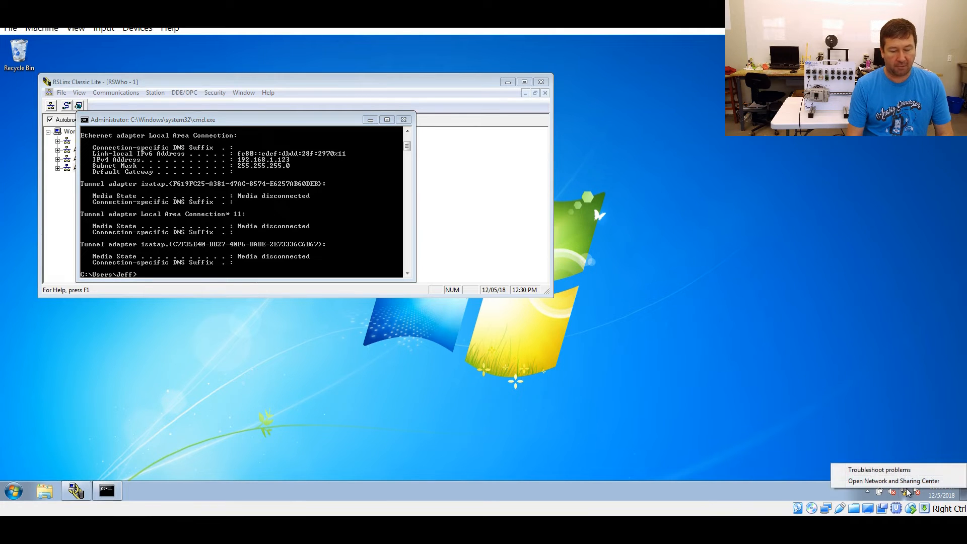
mouse_move(893, 481)
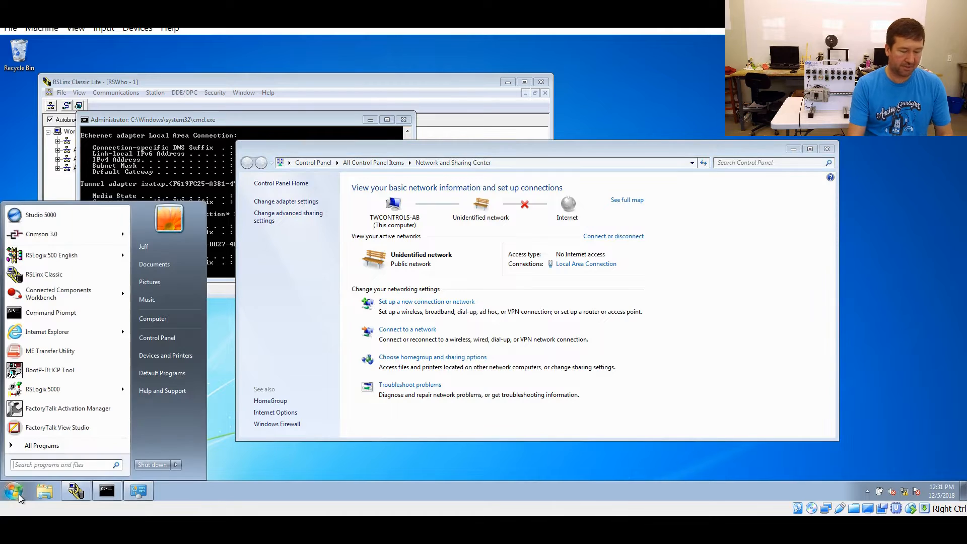
type("network and sha")
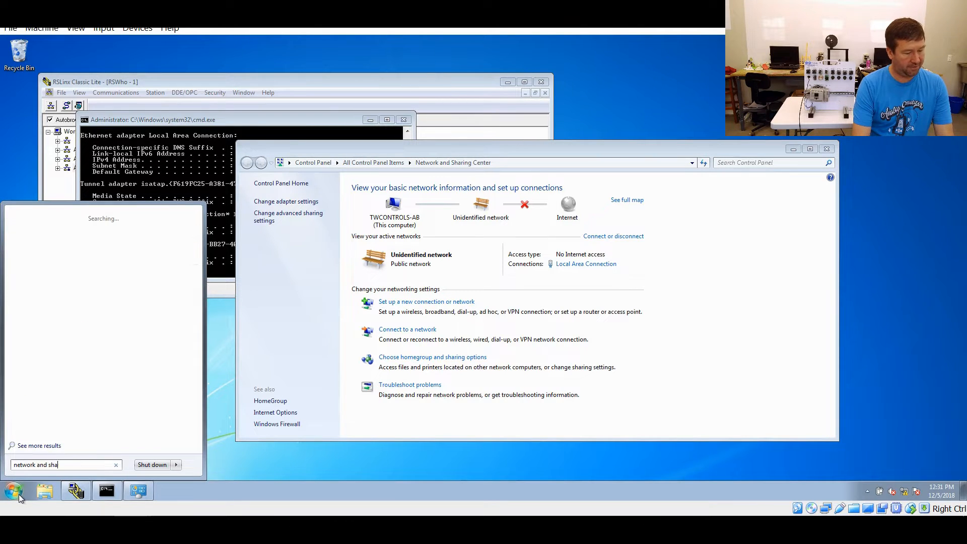
type("ring center")
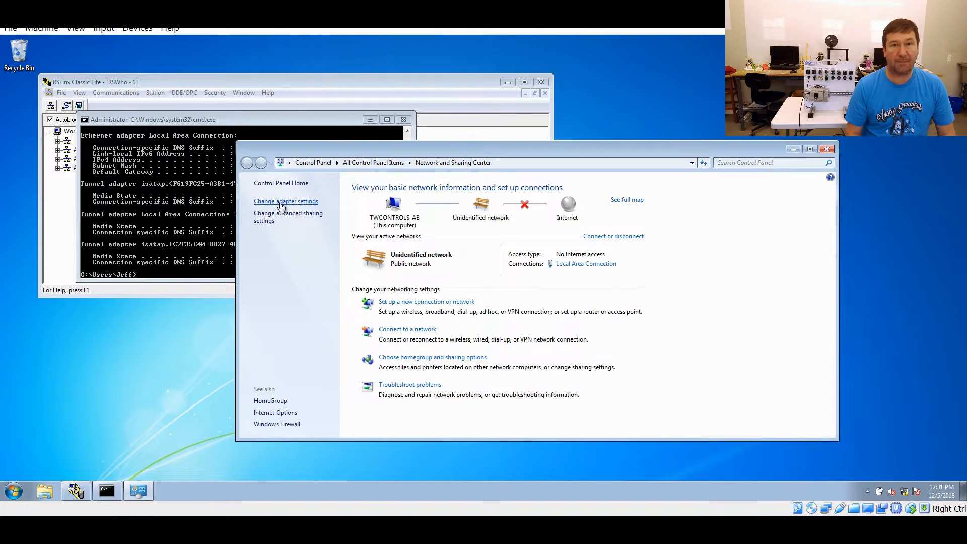
Reach the Local Area Connection properties from the adapter settings list.
left_click(285, 201)
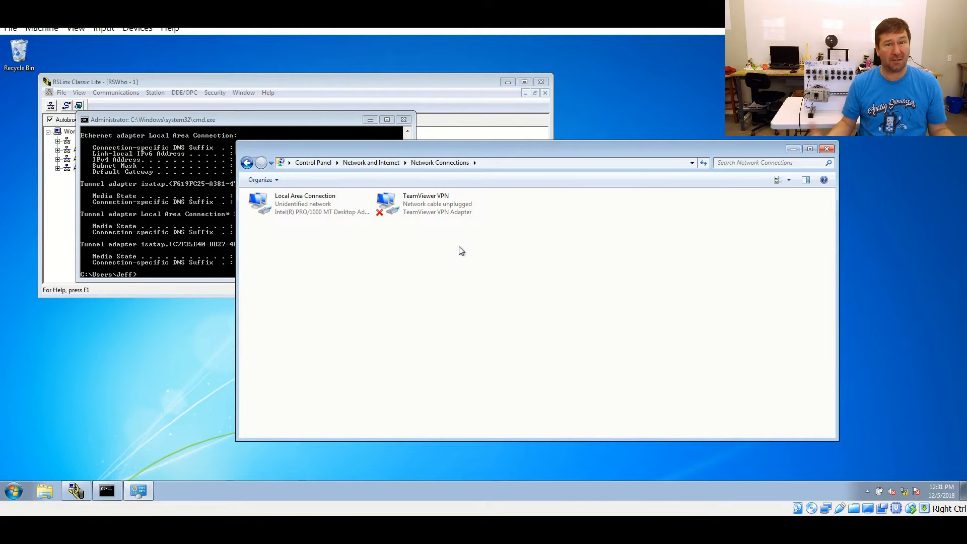
mouse_move(276, 204)
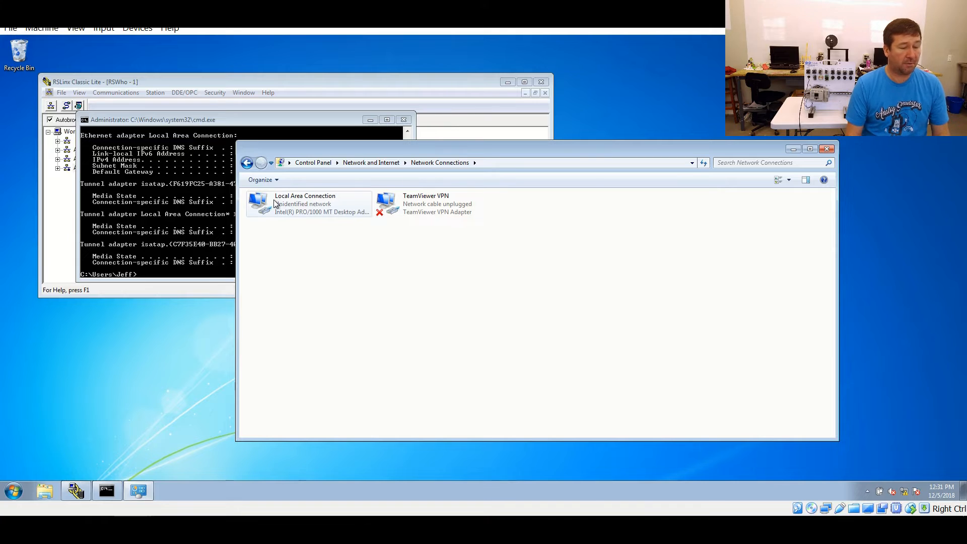
mouse_move(302, 201)
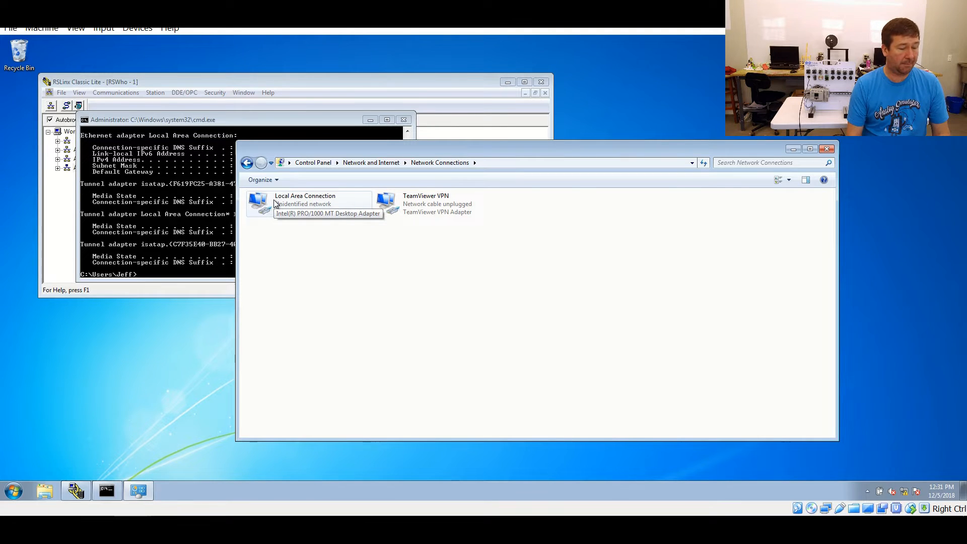
double_click(305, 203)
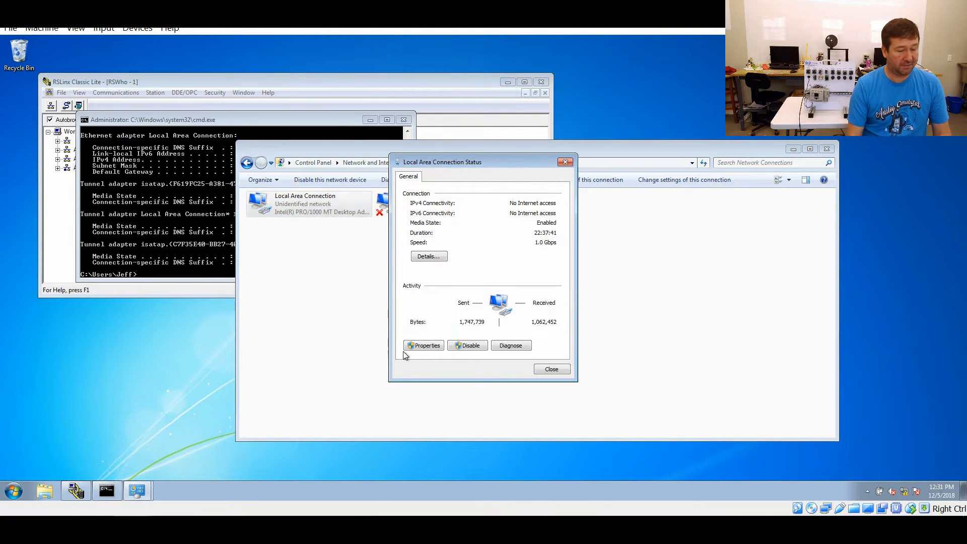
left_click(423, 346)
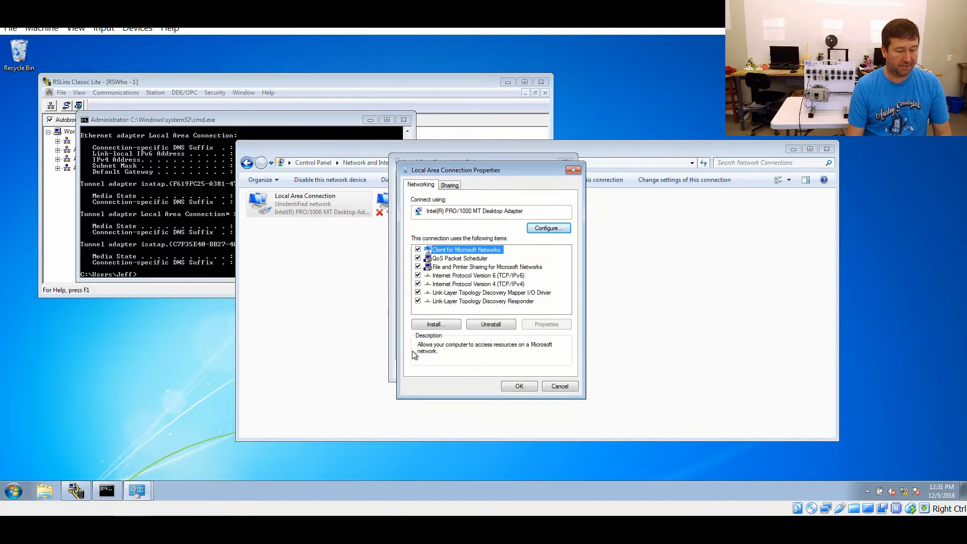
mouse_move(486, 288)
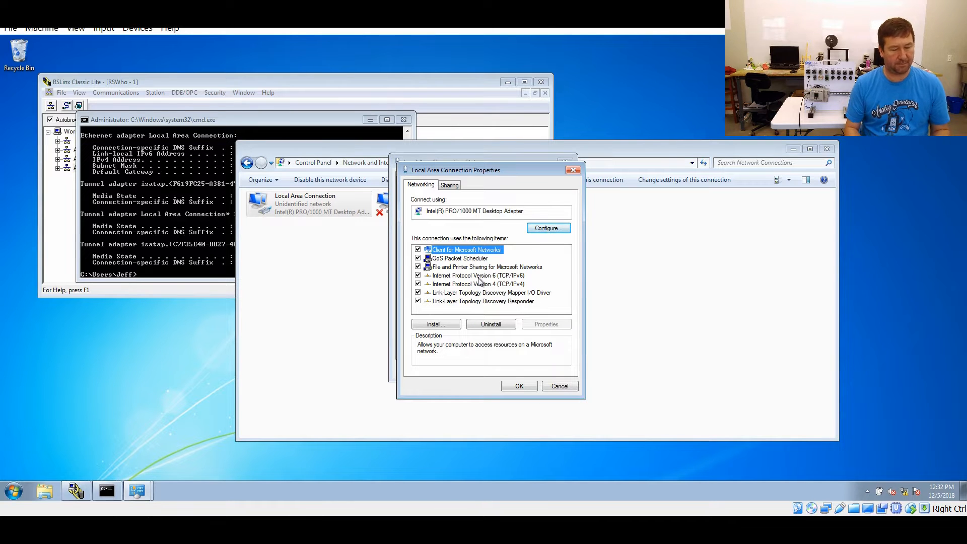
mouse_move(481, 290)
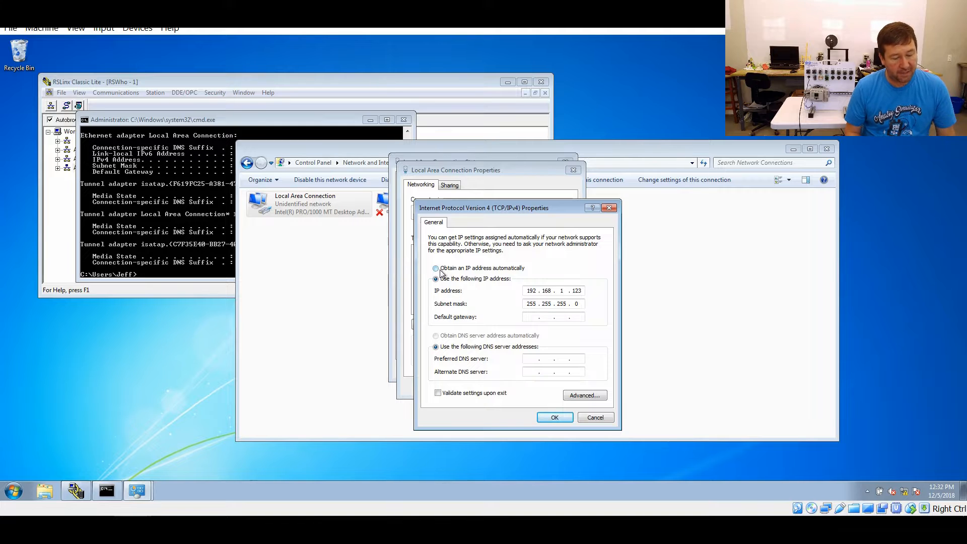
Set IPv4 to obtain its IP address and DNS servers automatically and apply.
left_click(436, 267)
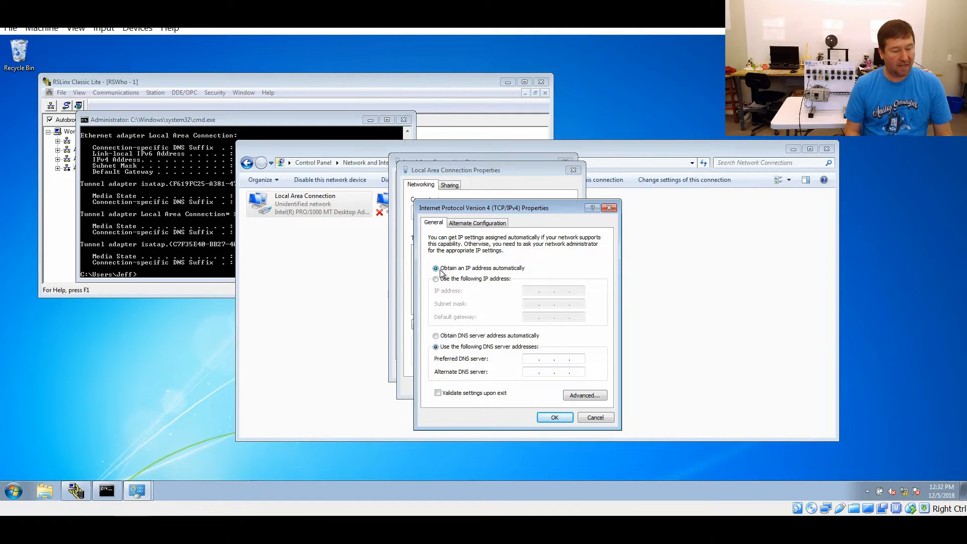
left_click(435, 335)
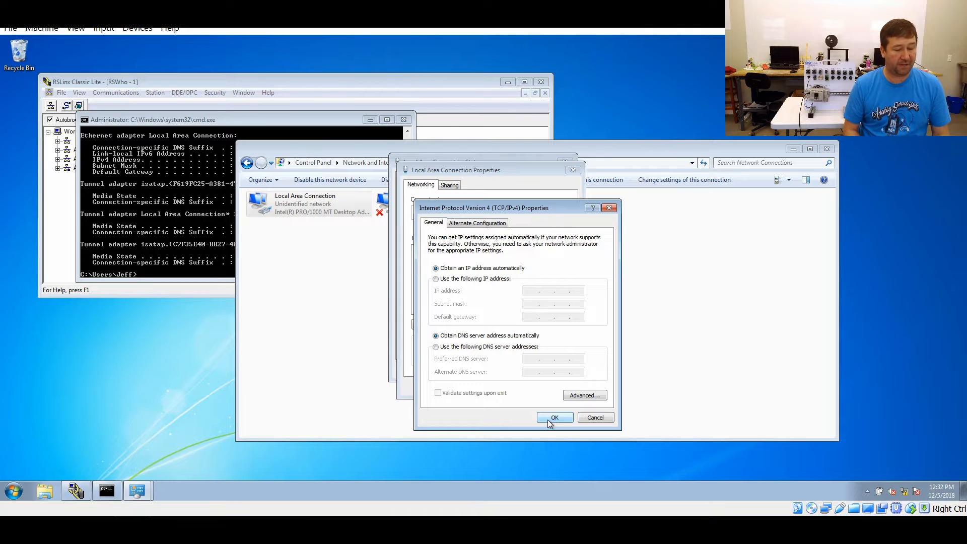
left_click(553, 417)
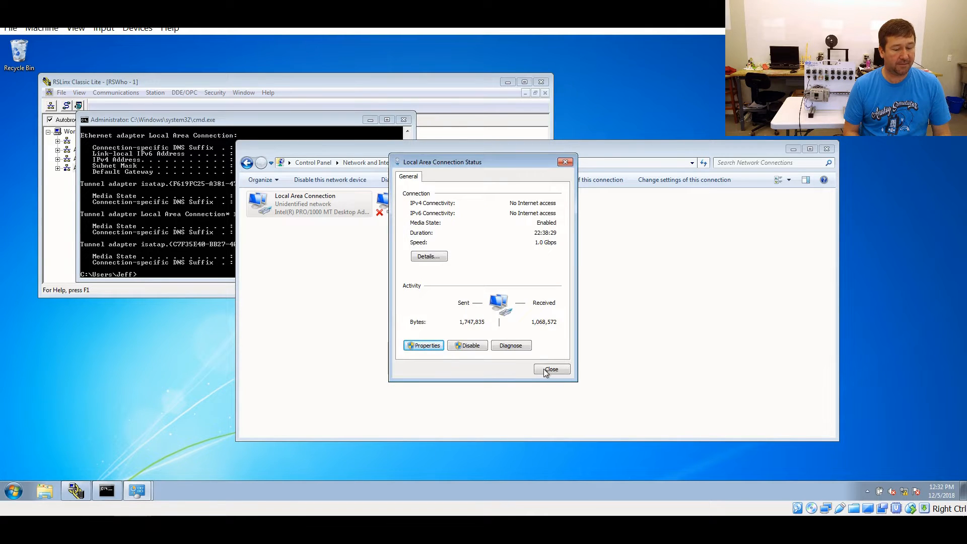
left_click(550, 368)
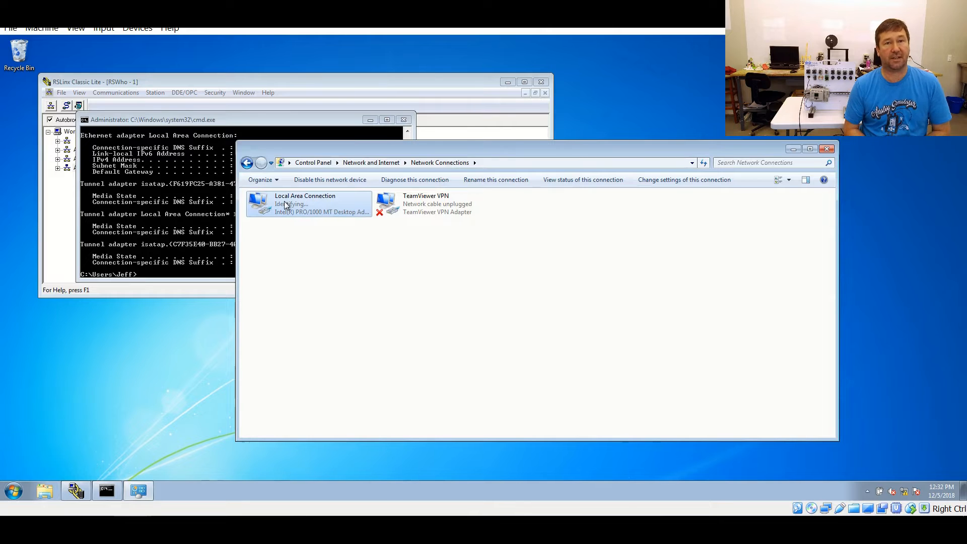
mouse_move(284, 203)
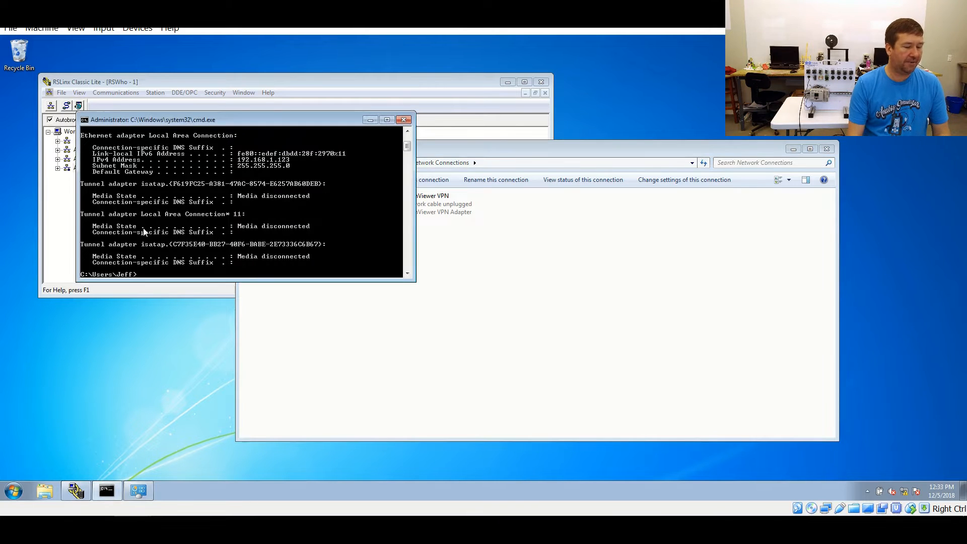
Run ipconfig again to re-check the adapter's configuration.
type("ipconfig")
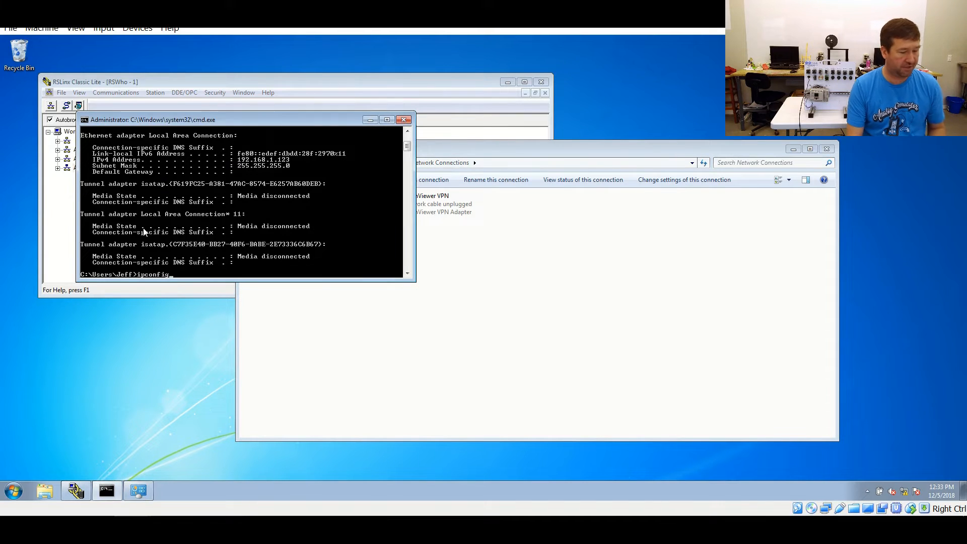
key("Return")
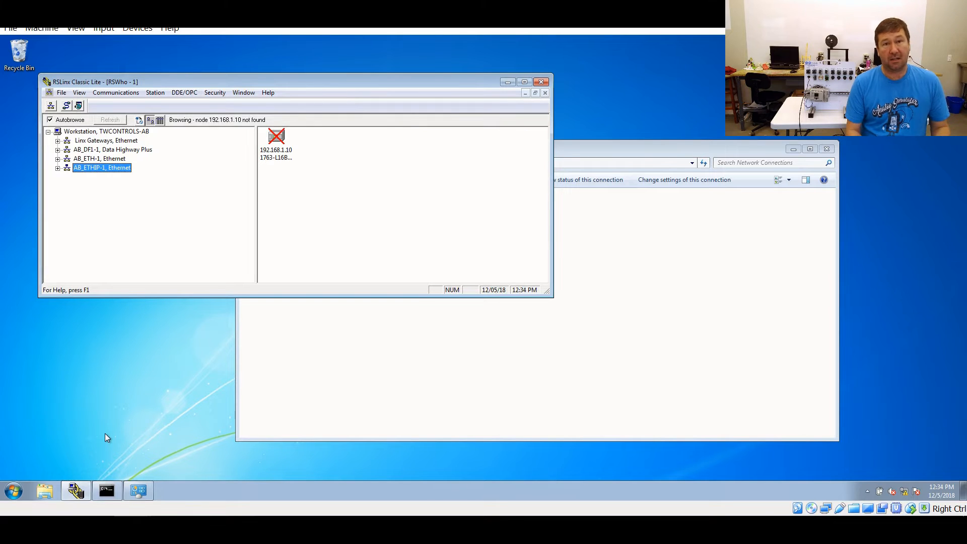
mouse_move(107, 508)
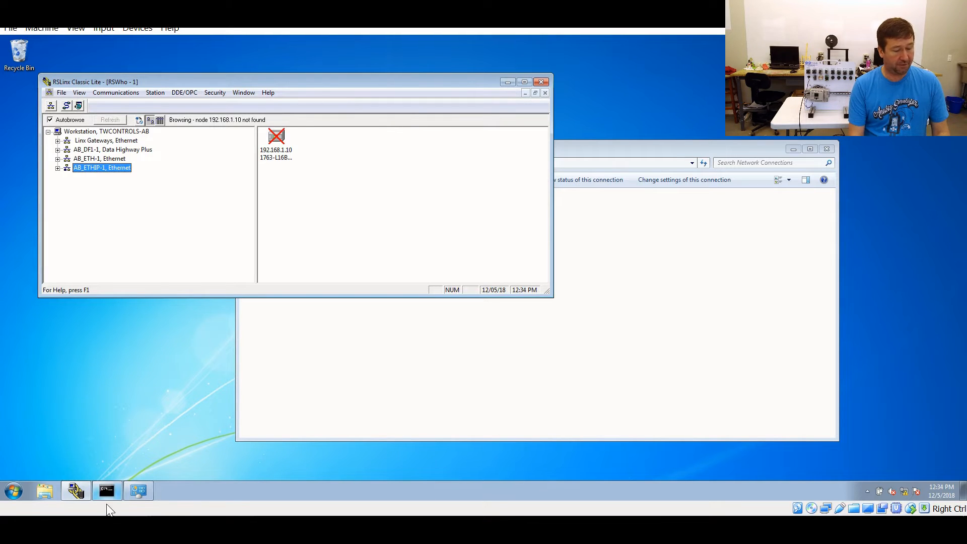
mouse_move(107, 490)
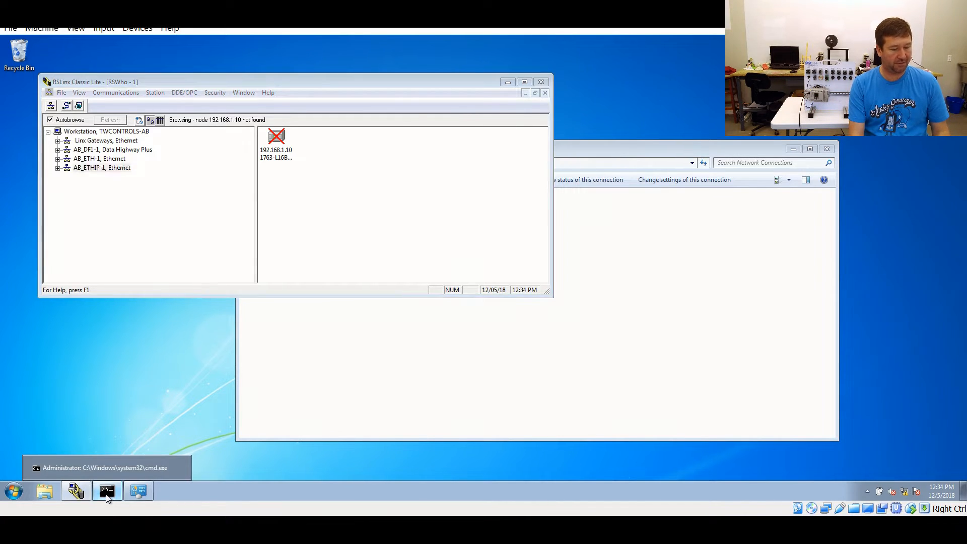
Ping 192.168.1.10 from the command window, which fails with 100% loss.
left_click(106, 490)
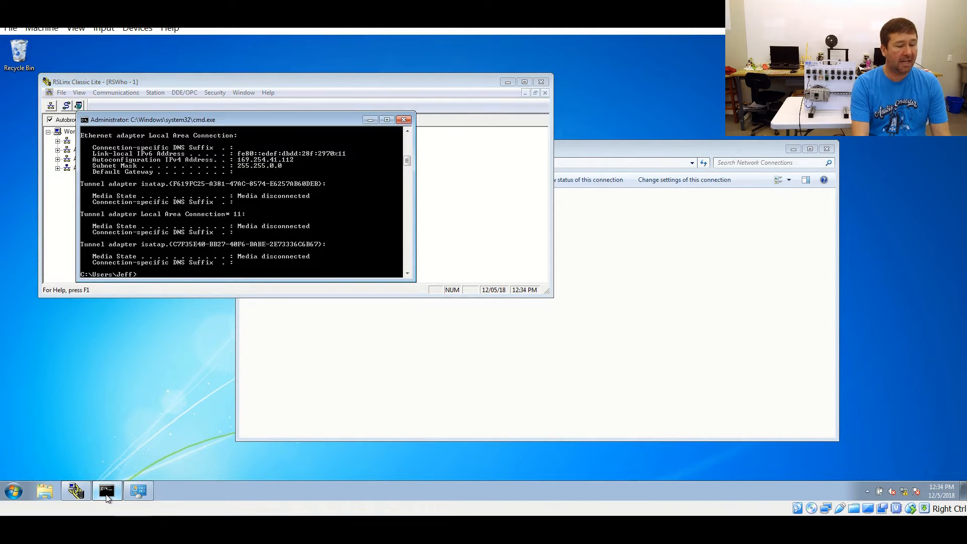
type("ping")
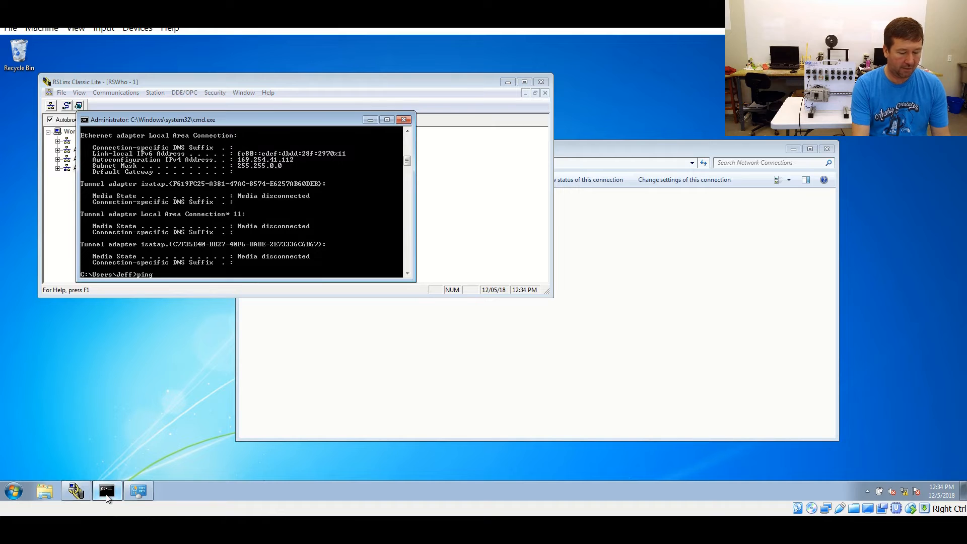
type("192.16")
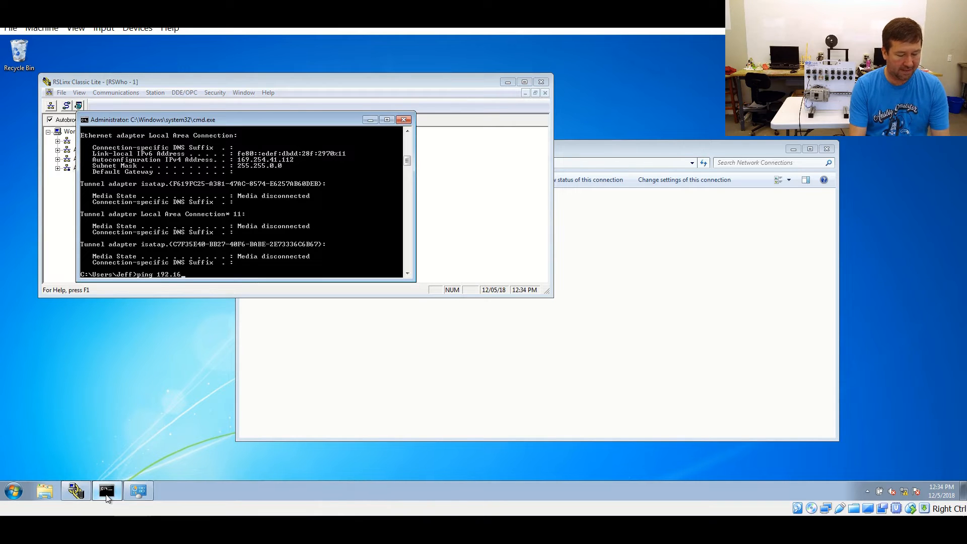
type("8.1.10")
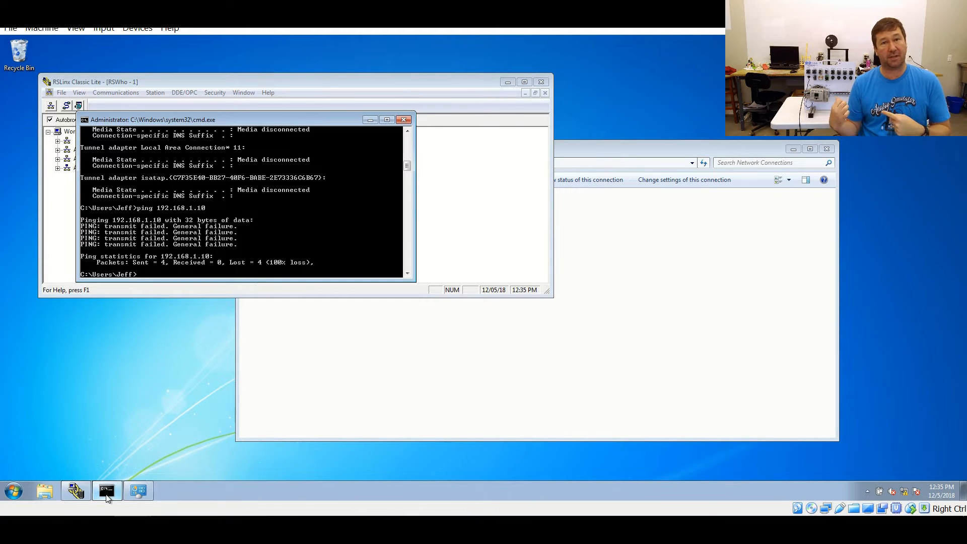
mouse_move(691, 413)
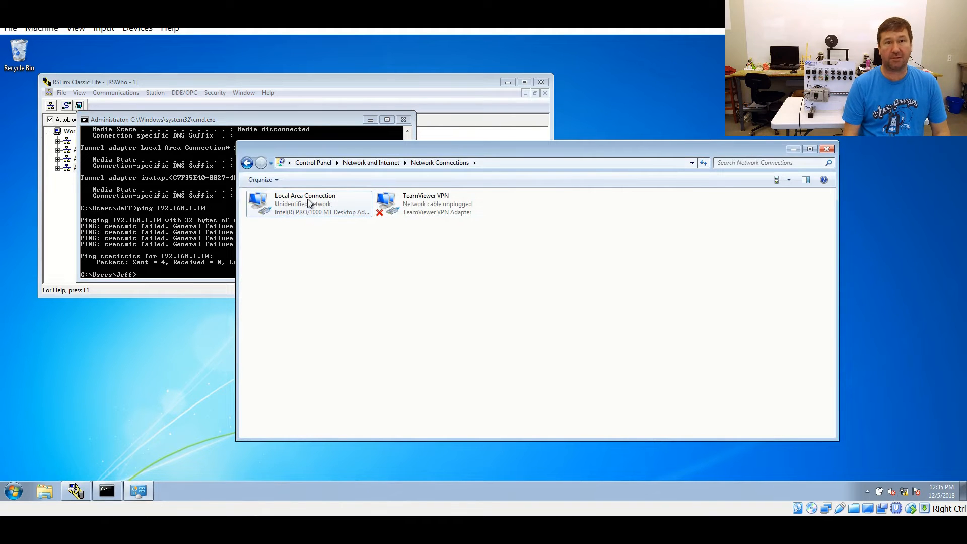
Set the Local Area Connection IPv4 to a fixed address and enter 192.168.1.123.
double_click(305, 203)
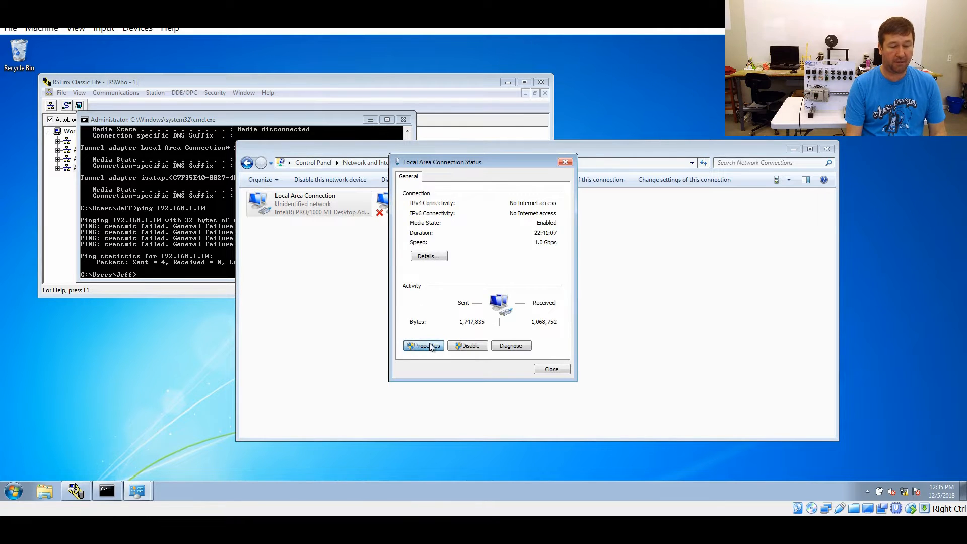
left_click(423, 345)
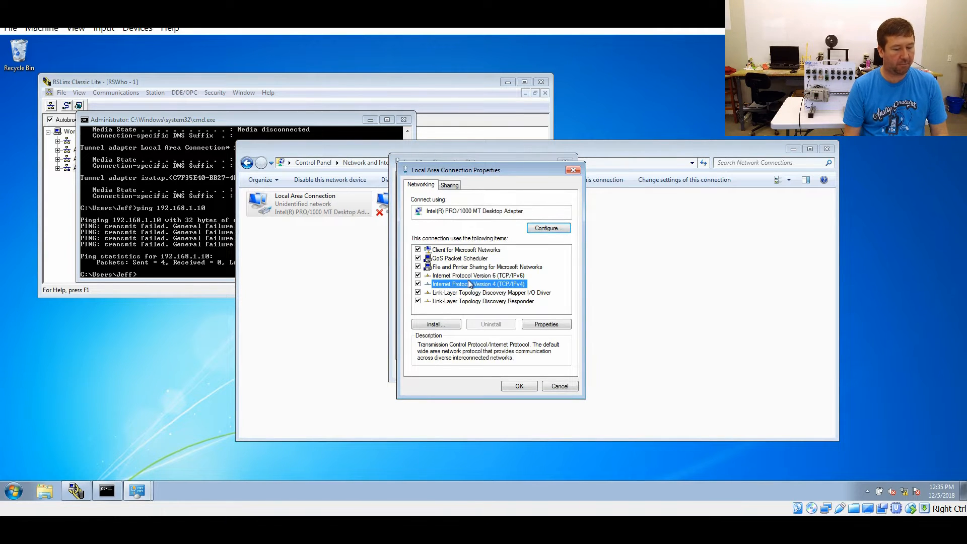
left_click(545, 324)
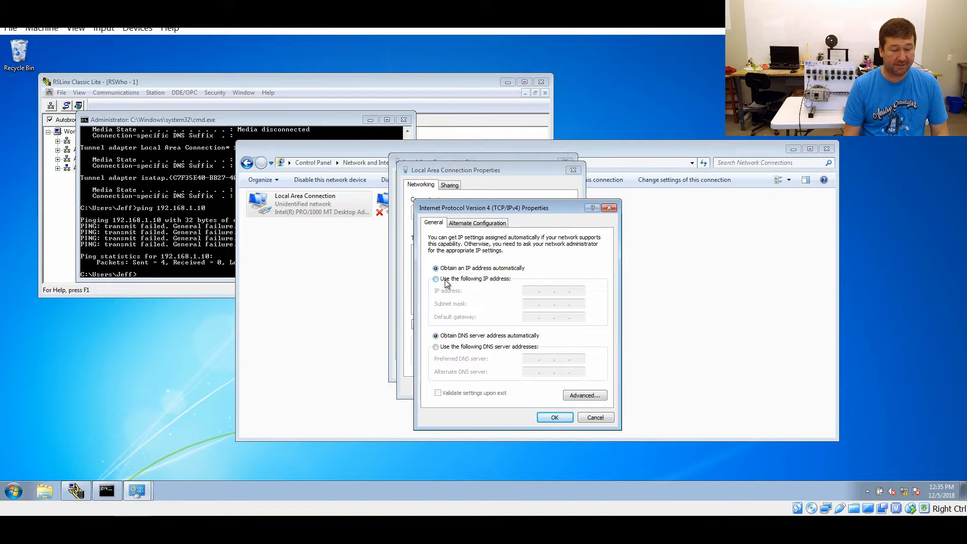
left_click(435, 278)
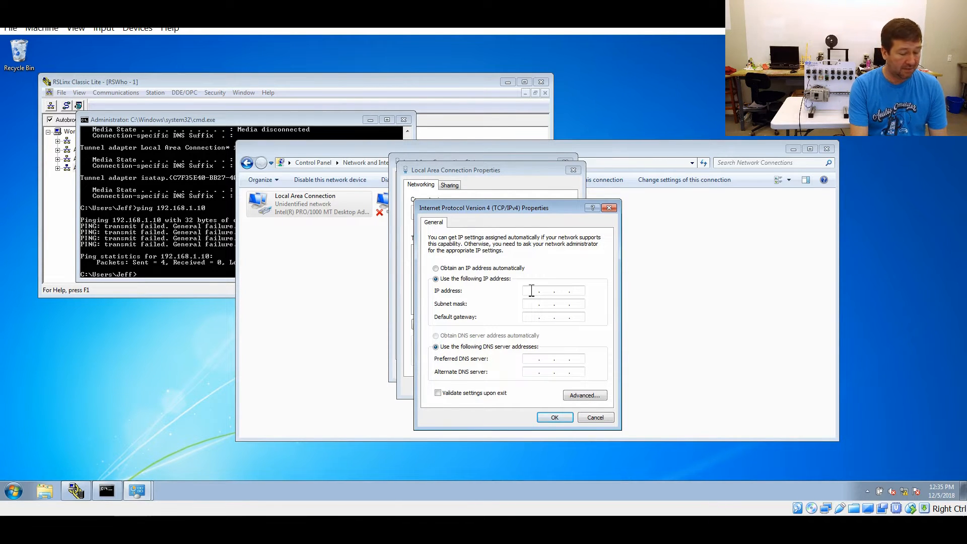
type("192.1")
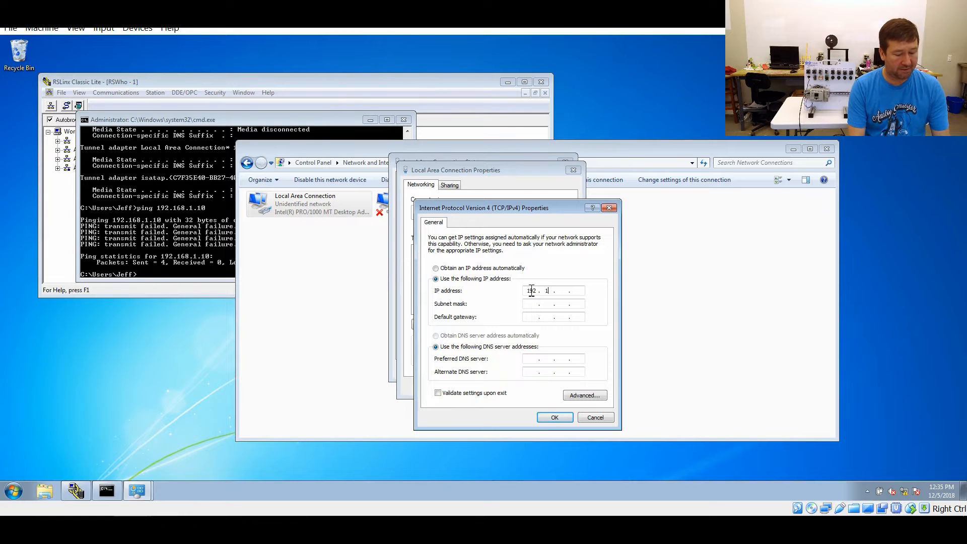
type("168.1.1")
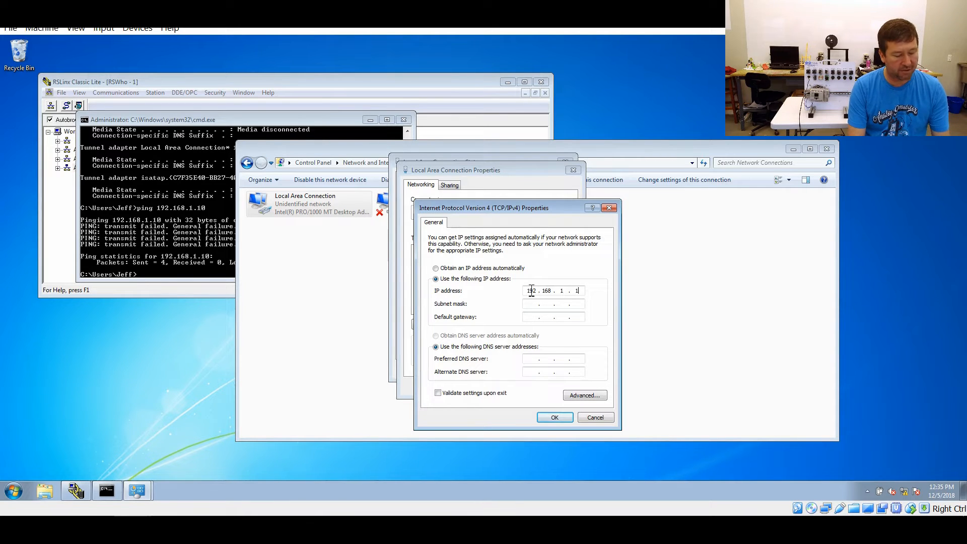
type("23")
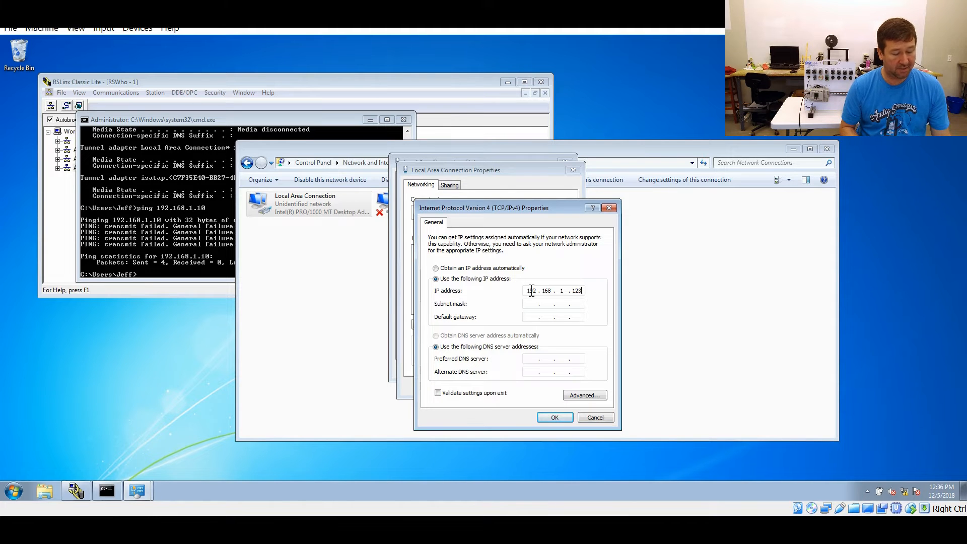
Autofill subnet mask 255.255.255.0, save the static settings and close the status window.
left_click(552, 304)
type("9")
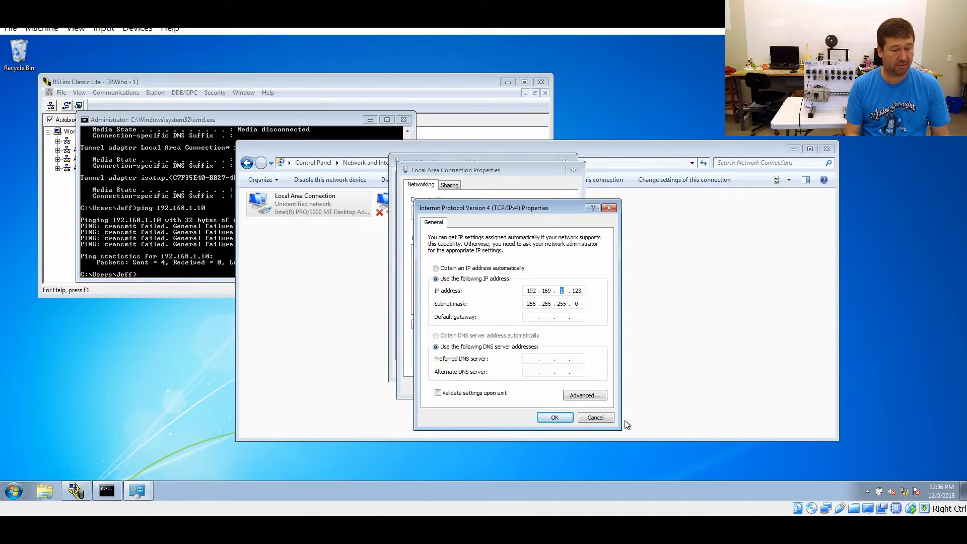
left_click(553, 417)
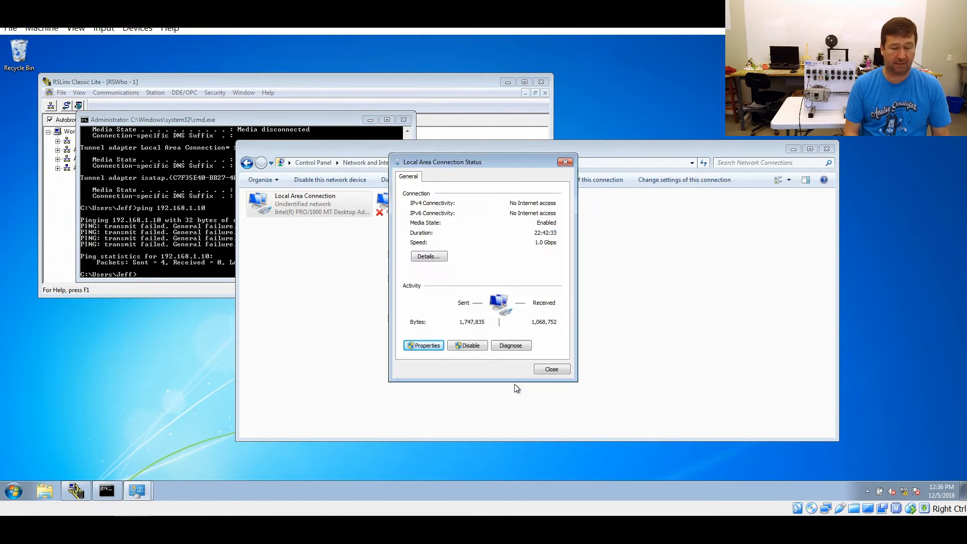
left_click(550, 369)
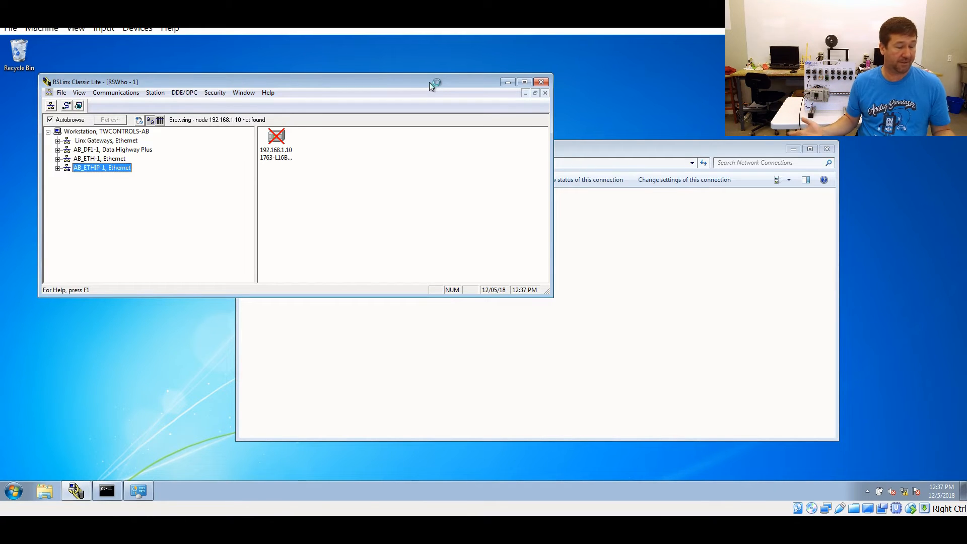
Ping 192.168.1.10 again from the command window, still failing with 100% loss.
left_click(106, 490)
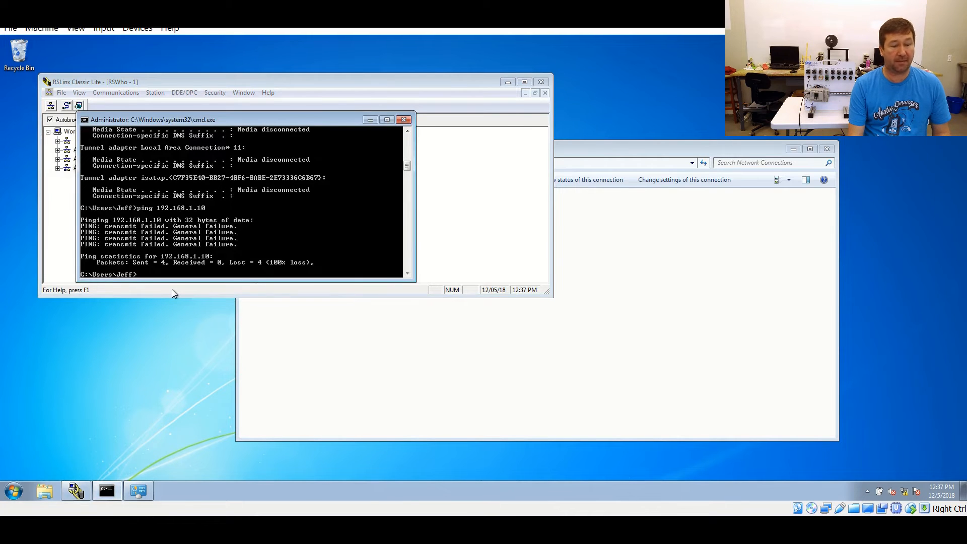
type("ping 192.168.1.10")
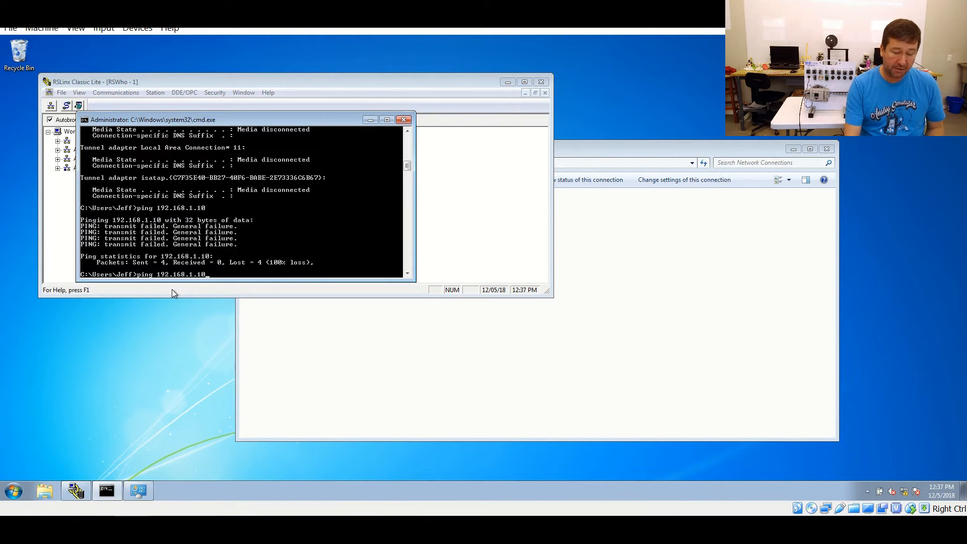
key("Return")
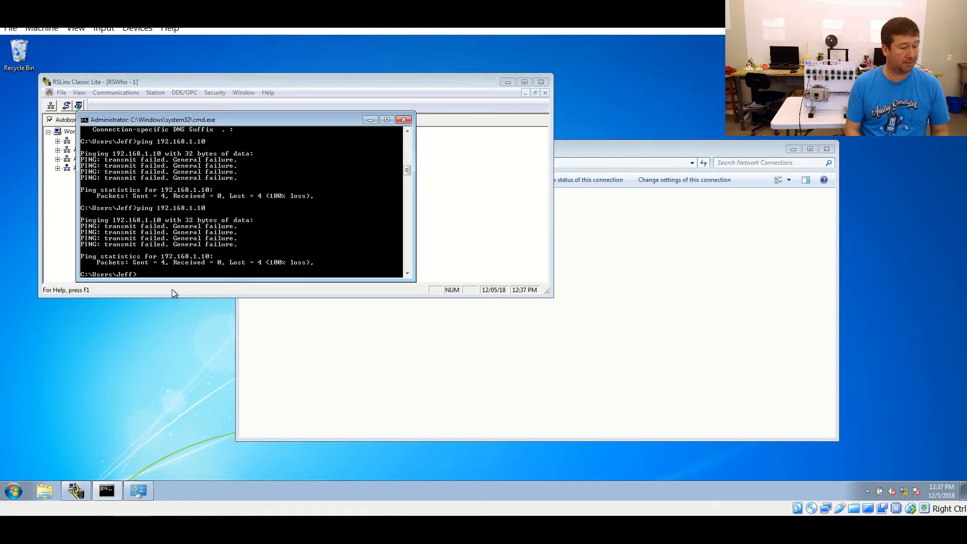
mouse_move(223, 248)
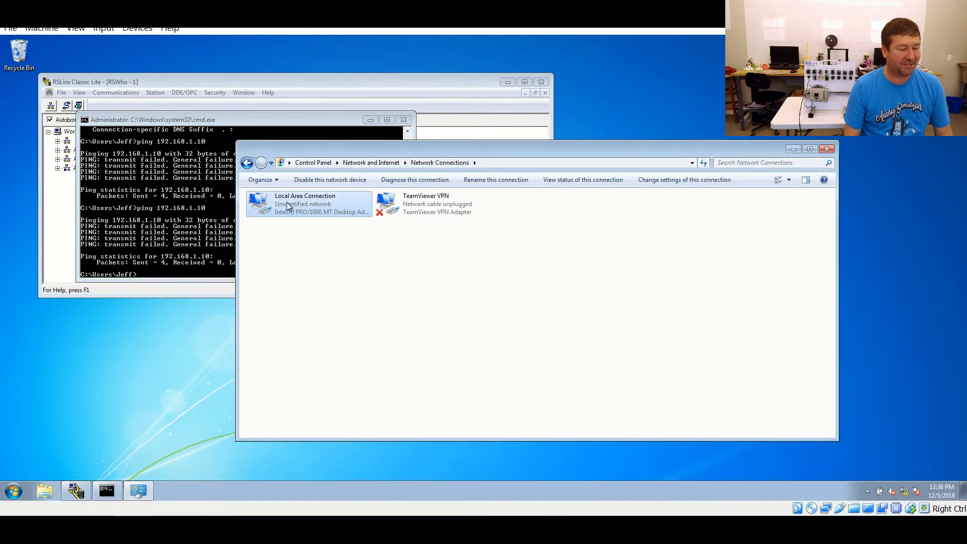
Correct the adapter address's second octet from 169 to 168 and save the IPv4 settings.
double_click(305, 204)
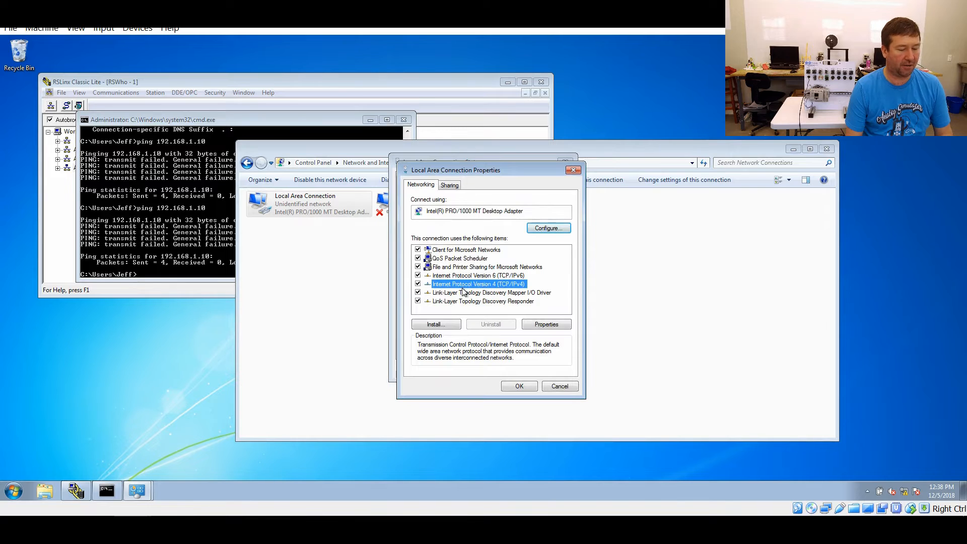
left_click(545, 324)
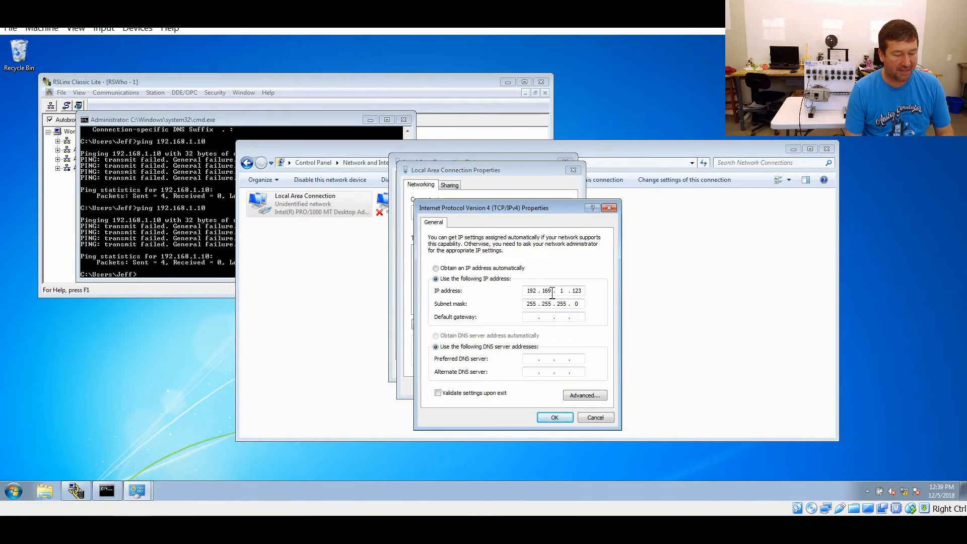
key("backspace")
type("8")
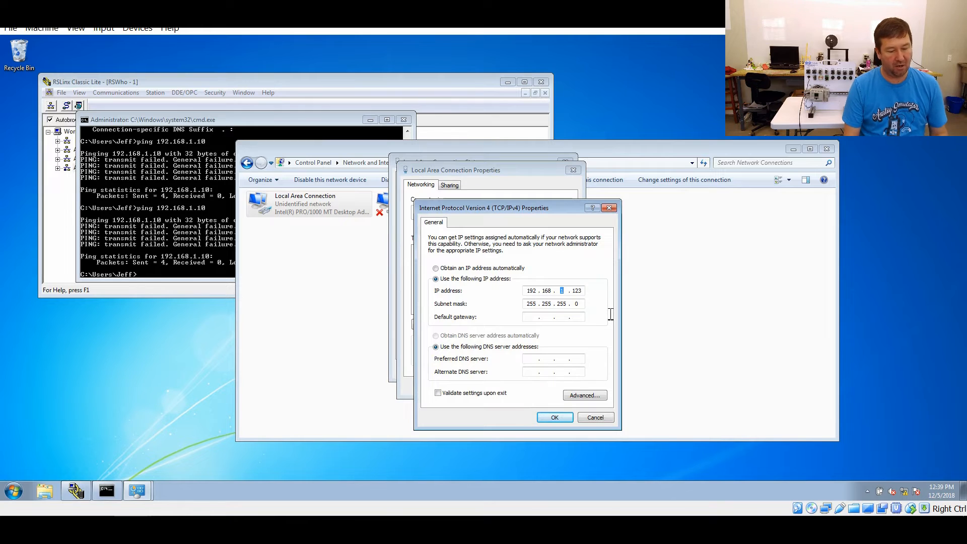
mouse_move(527, 351)
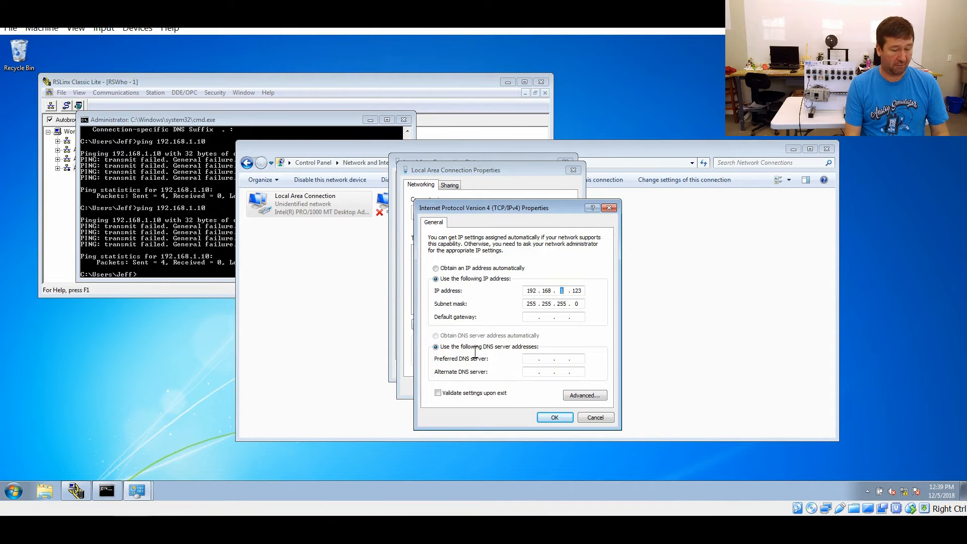
left_click(553, 417)
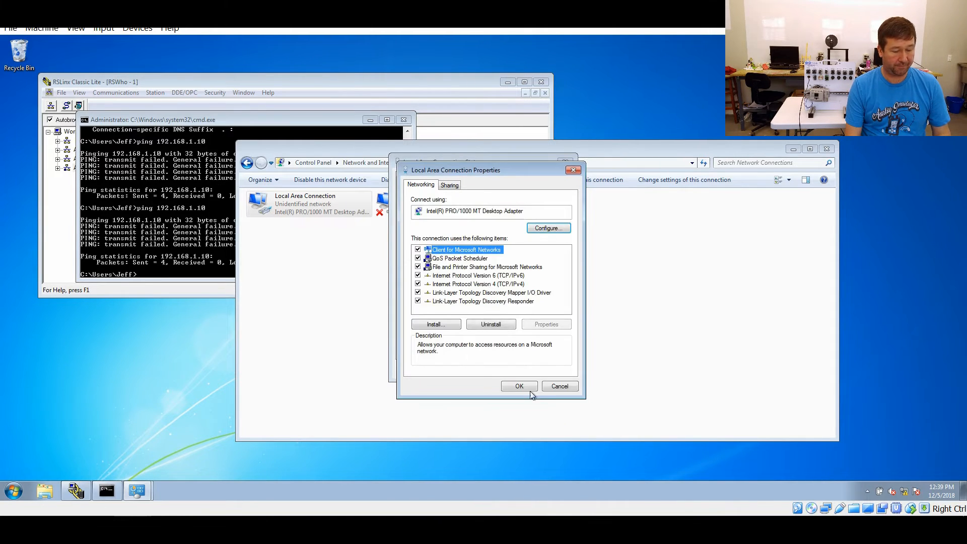
left_click(519, 385)
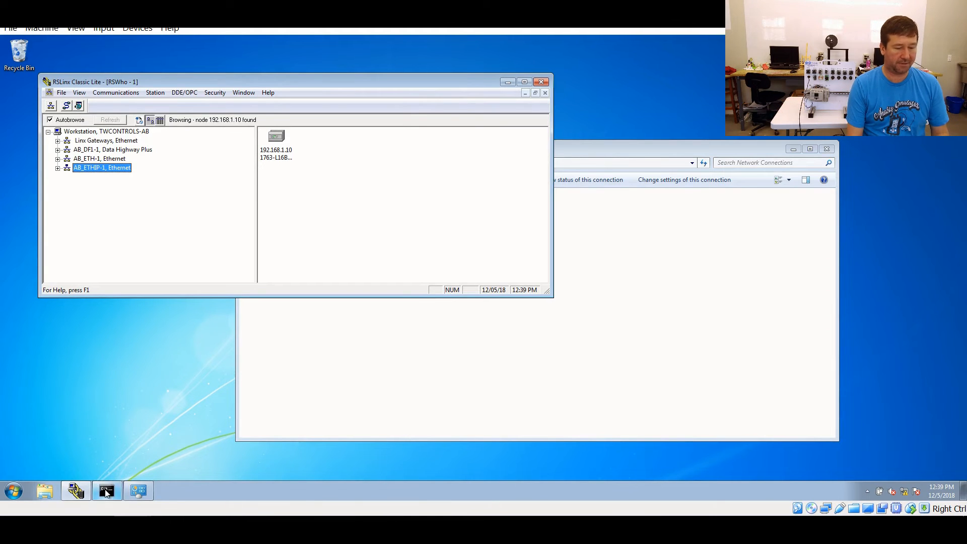
Prepare a fresh ping 192.168.1.10 in the command window to confirm connectivity.
left_click(106, 491)
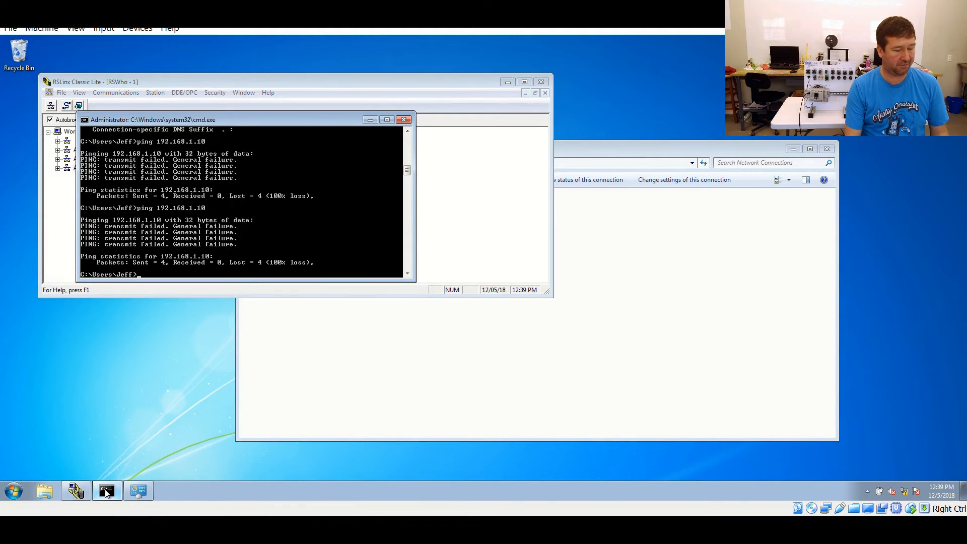
type("ping 192.168.1.10")
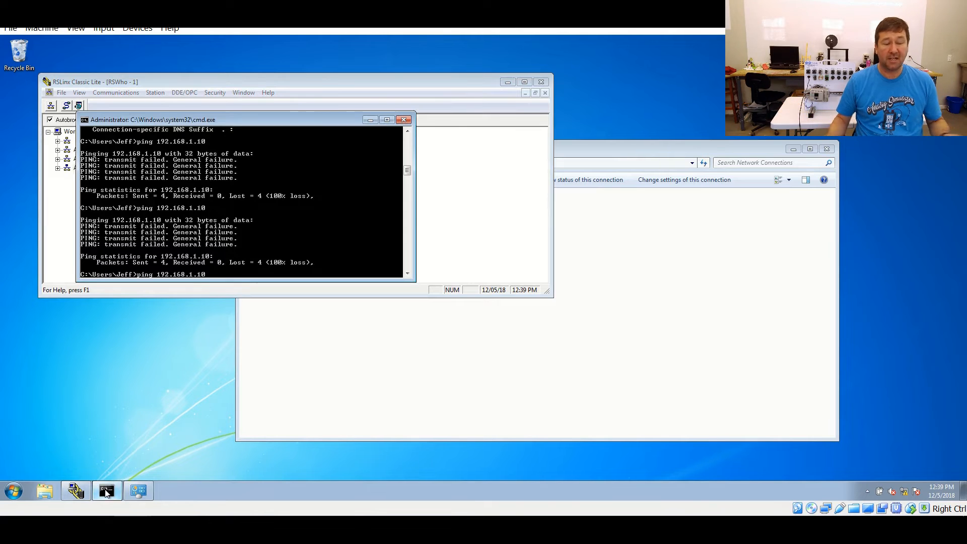